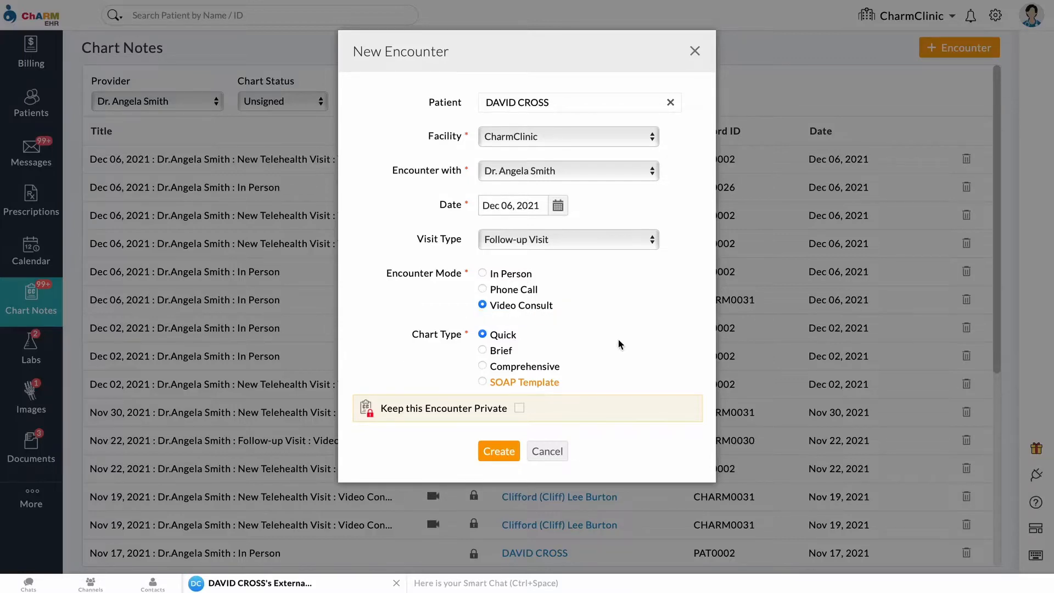
{"action": "left_click", "coordinate": [498, 450]}
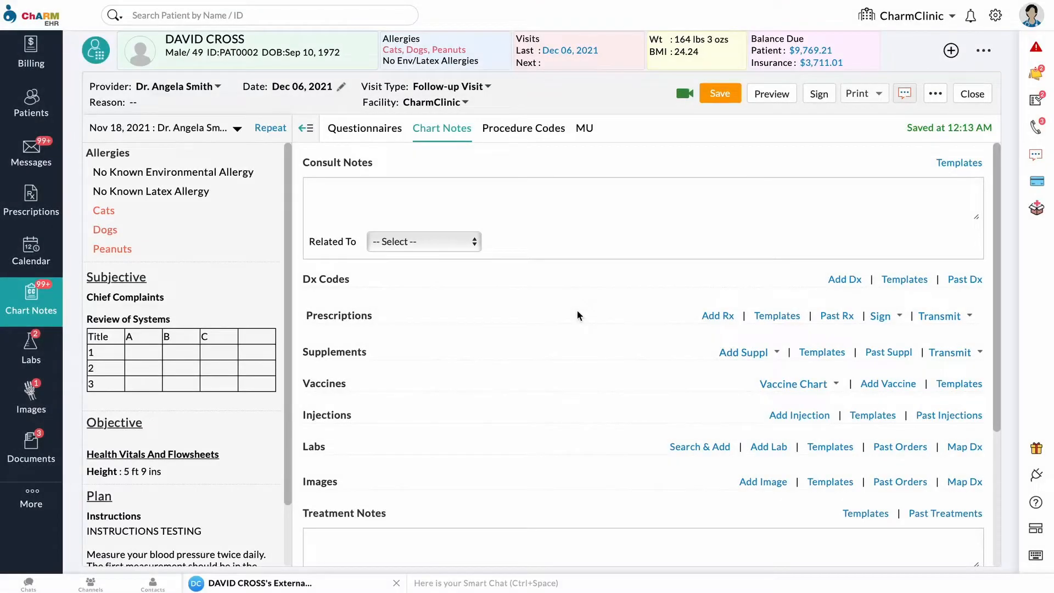
{"action": "left_click", "coordinate": [523, 128]}
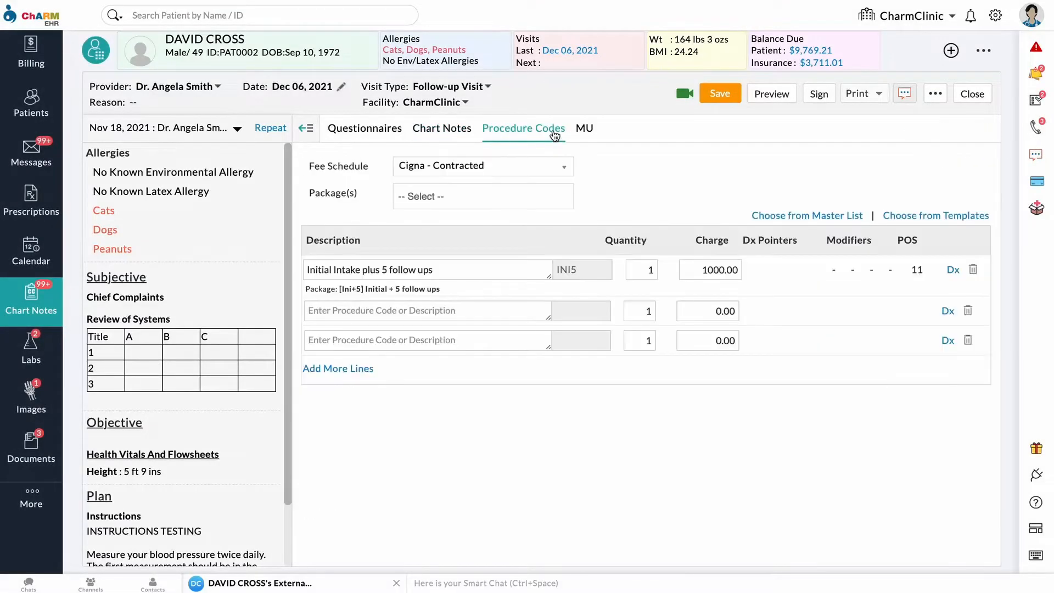
{"action": "mouse_move", "coordinate": [607, 175]}
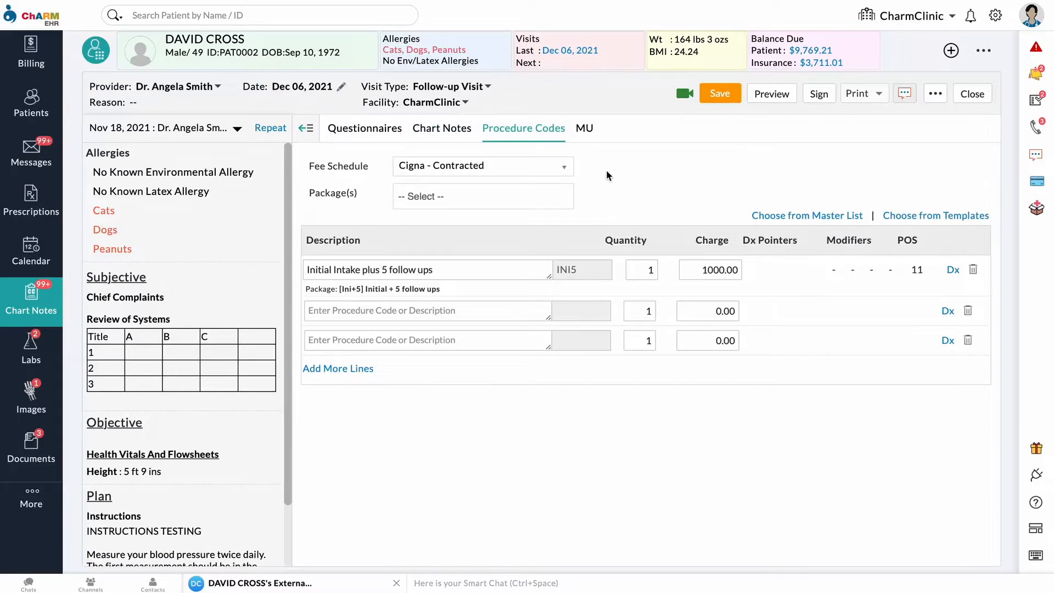
Enter 'experiencing chest pain' in the Consult Notes box of the quick encounter.
{"action": "left_click", "coordinate": [441, 128]}
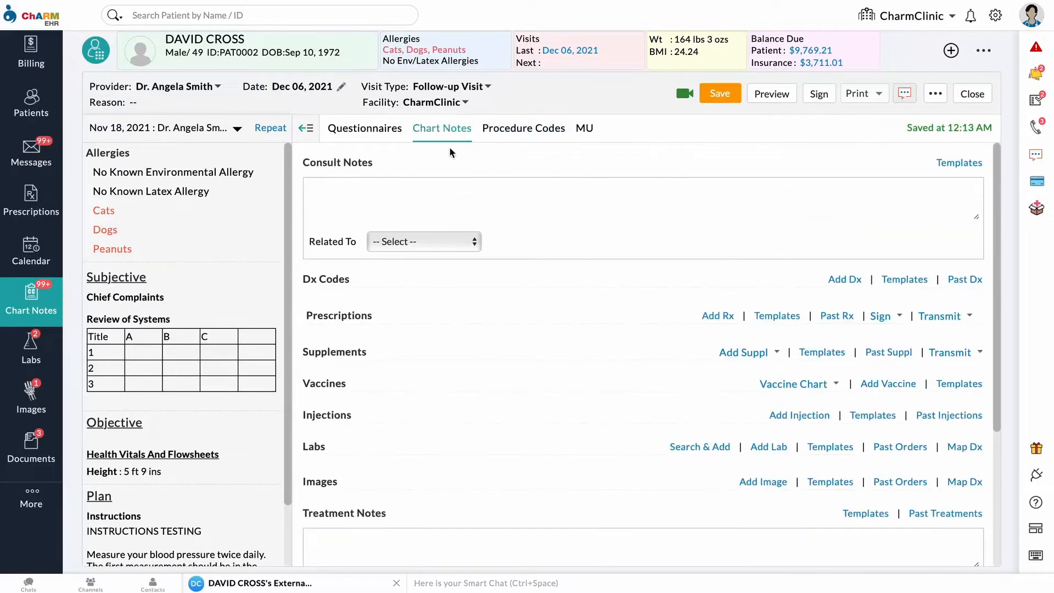
{"action": "type", "text": "experiencing"}
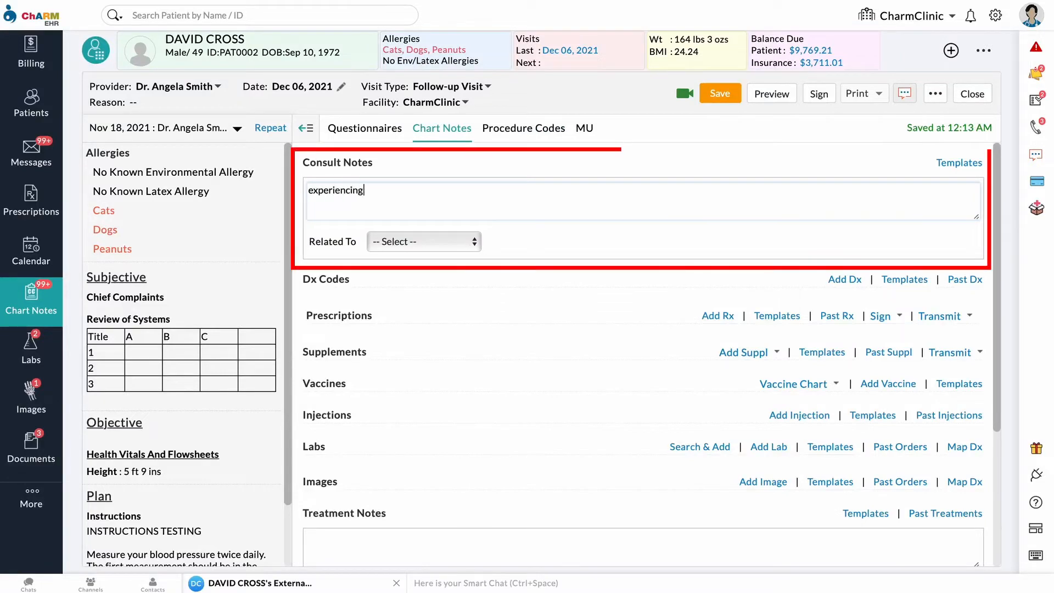
{"action": "type", "text": "chest pain"}
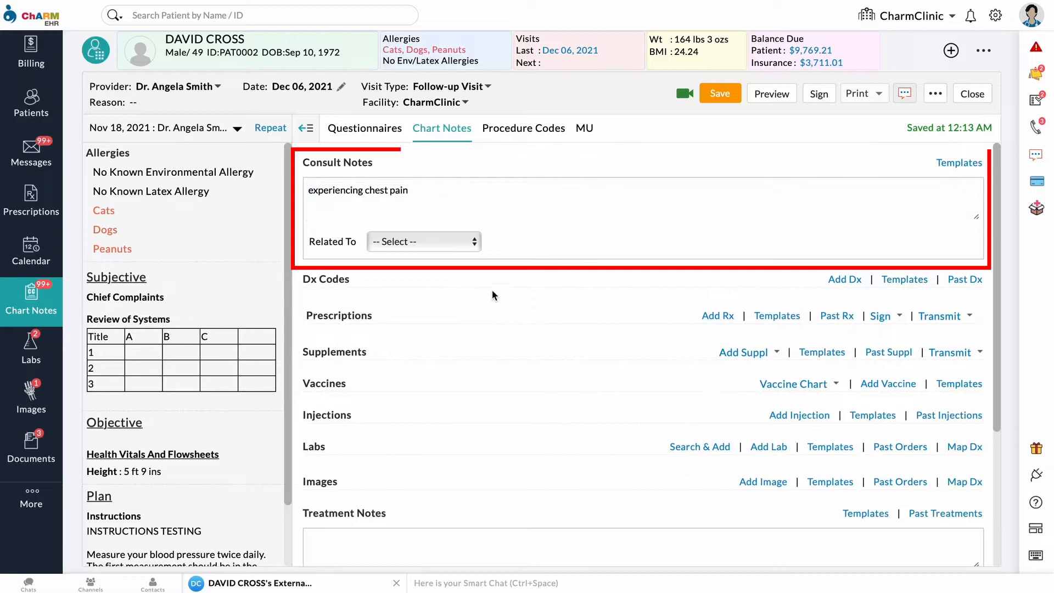
{"action": "scroll", "scroll_direction": "down", "scroll_amount": 3}
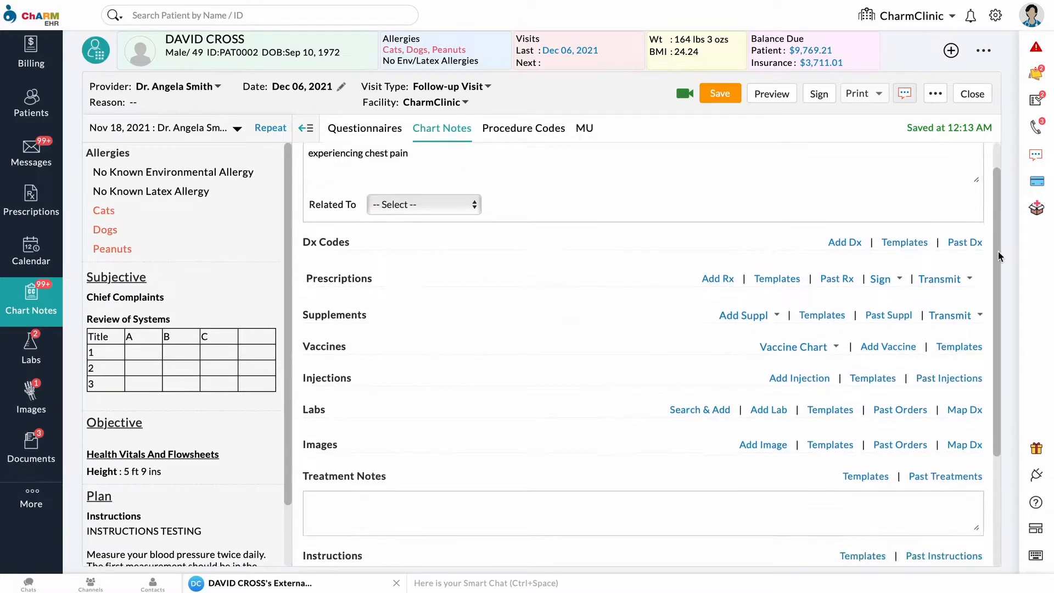
{"action": "scroll", "scroll_direction": "down", "scroll_amount": 3}
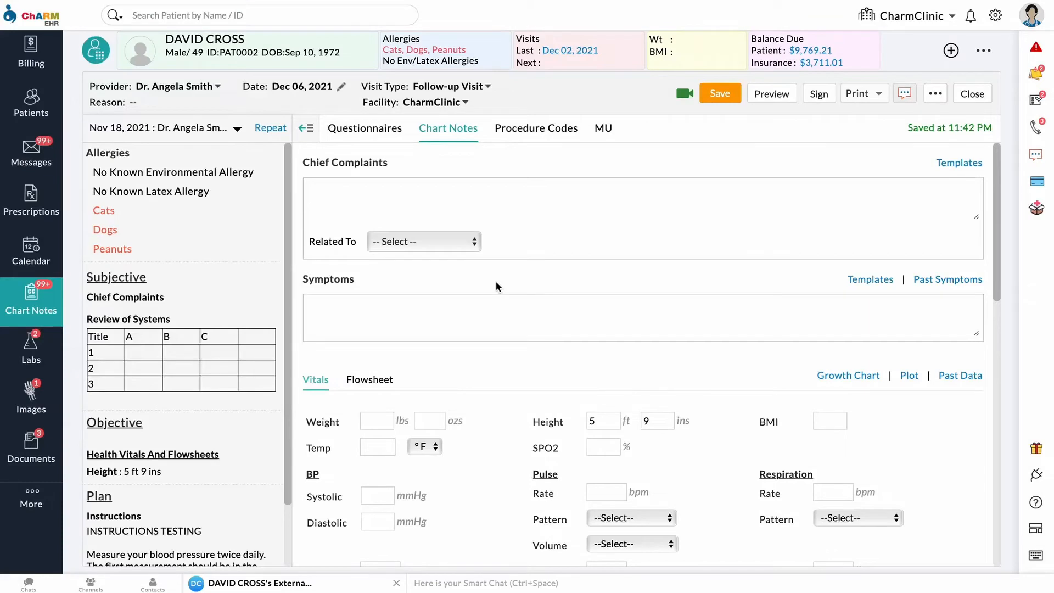
Enter 'abdominal pain' as chief complaint and 'vomiting' as symptom.
{"action": "type", "text": "abdominal pain"}
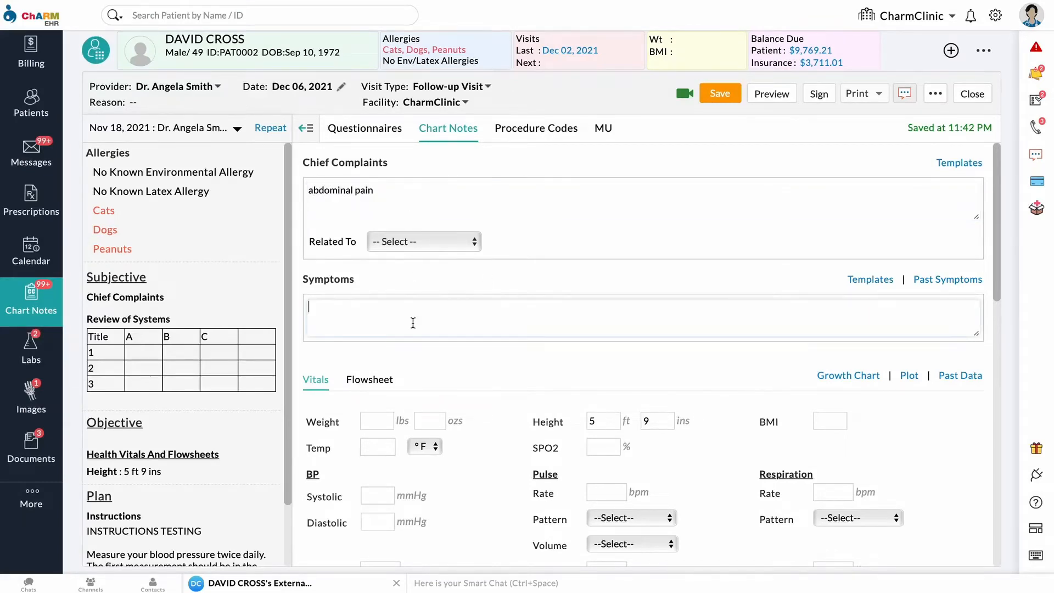
{"action": "type", "text": "vomiting"}
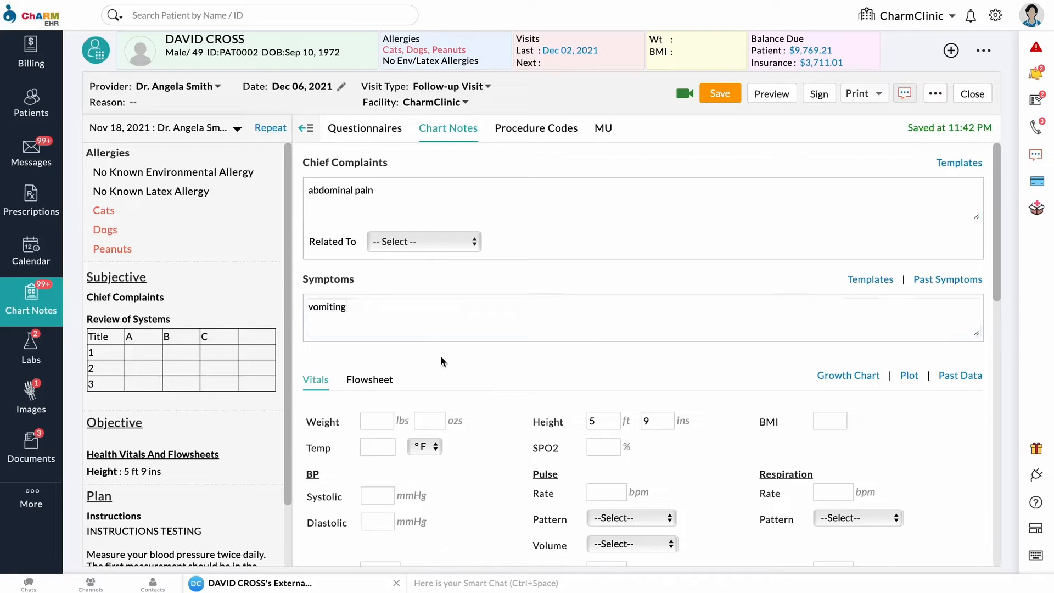
{"action": "scroll", "scroll_direction": "down", "scroll_amount": 3}
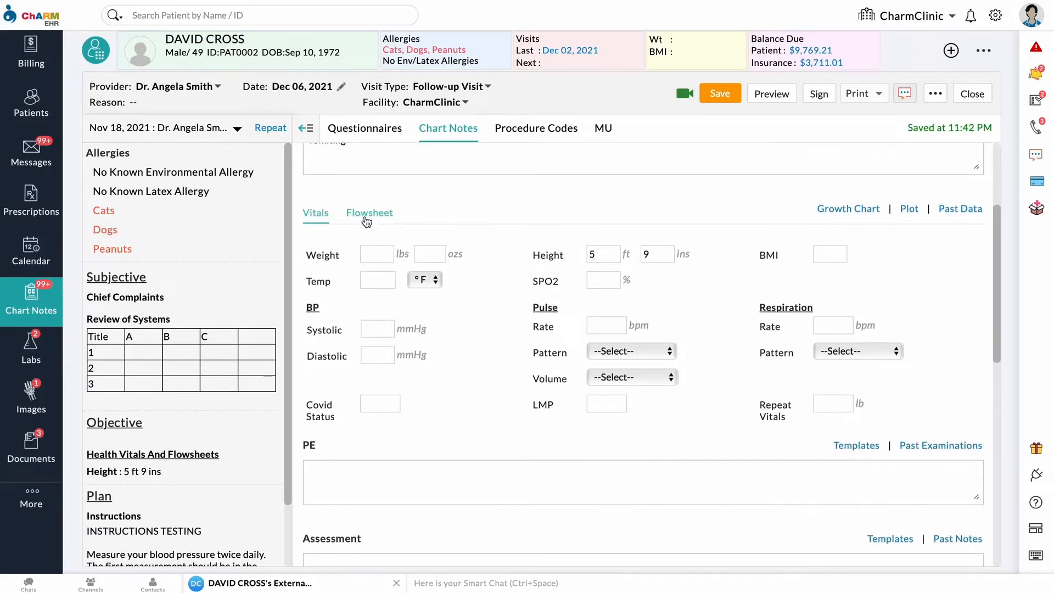
Show flowsheet data instead of vitals and review the height entries.
{"action": "left_click", "coordinate": [369, 212]}
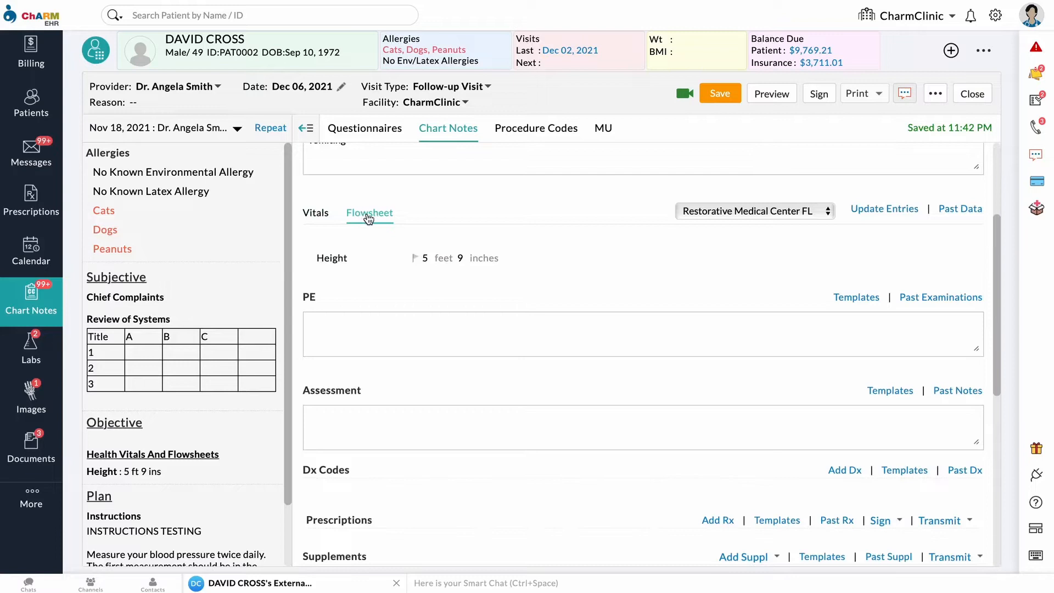
{"action": "scroll", "scroll_direction": "down", "scroll_amount": 3}
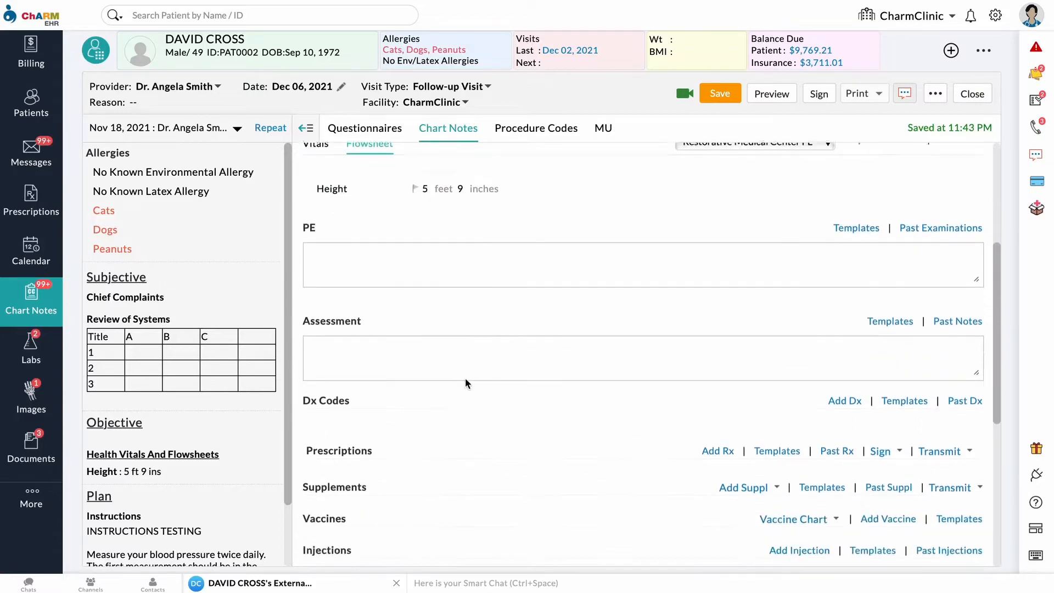
{"action": "scroll", "scroll_direction": "down", "scroll_amount": 3}
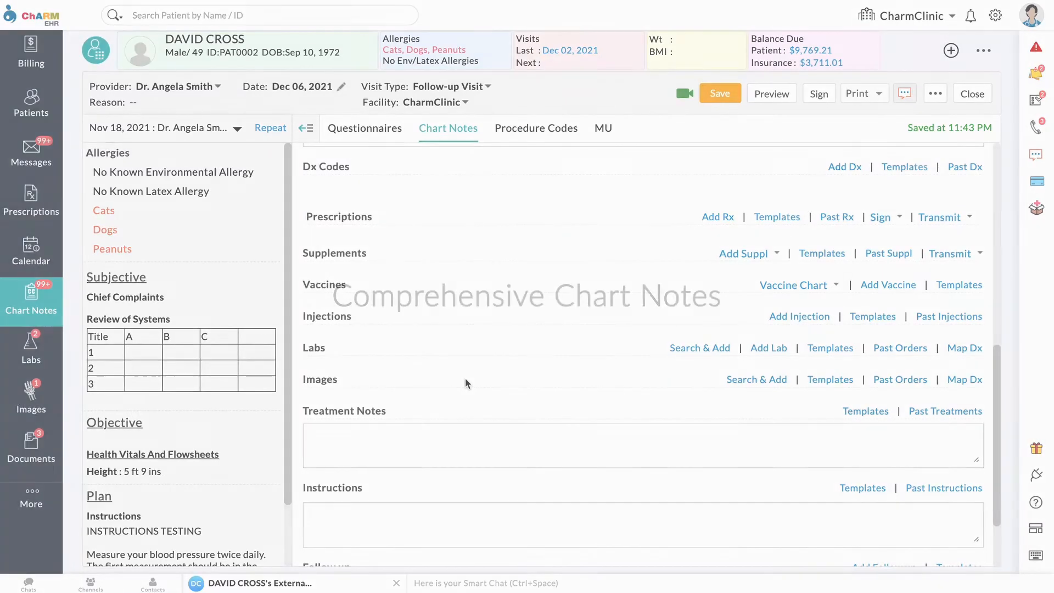
Show the comprehensive encounter's Subjective, Objective, Assessment and Plan physician notes.
{"action": "left_click", "coordinate": [448, 128]}
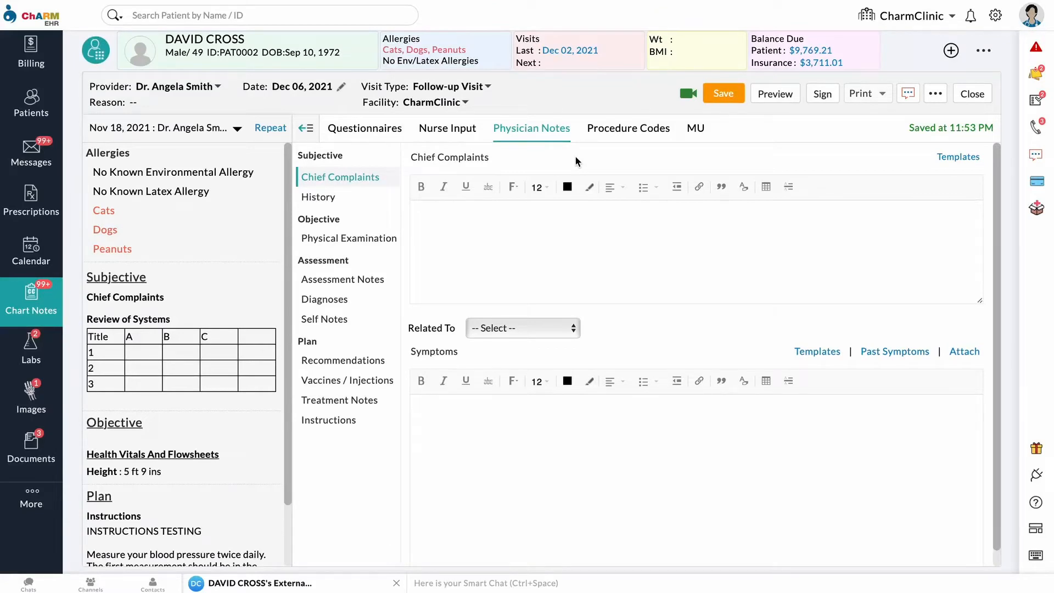
{"action": "mouse_move", "coordinate": [446, 128]}
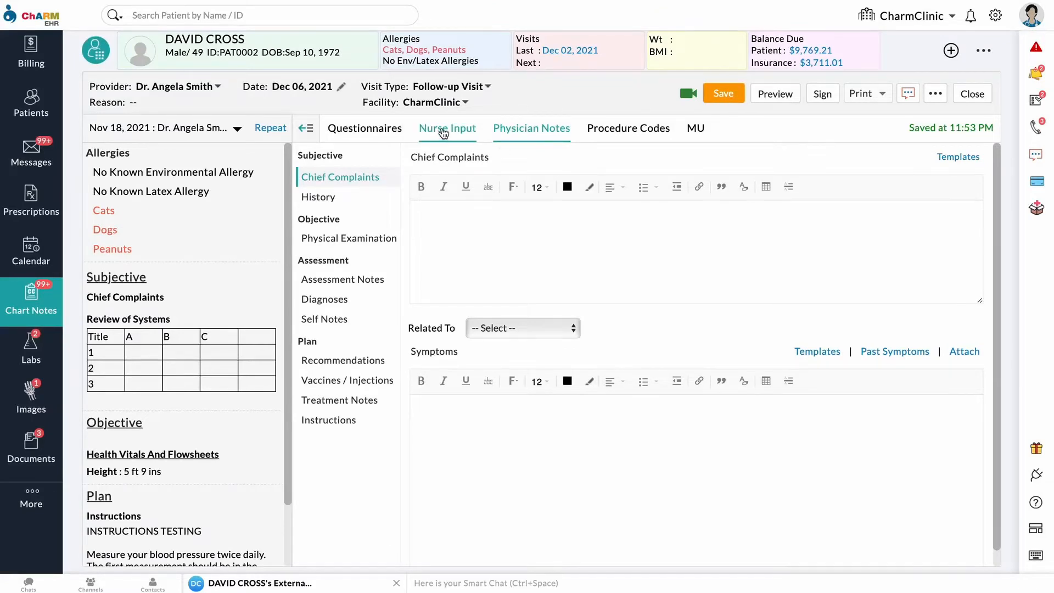
Save nurse vitals of weight 164 lbs 3 oz and temperature 97.3 °F.
{"action": "left_click", "coordinate": [447, 128]}
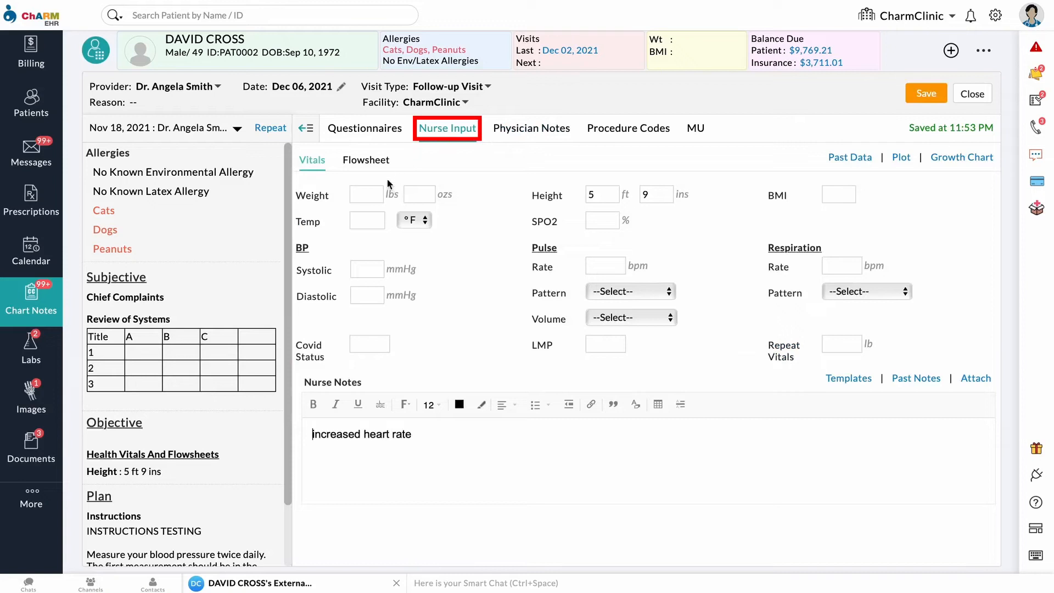
{"action": "type", "text": "164"}
{"action": "left_click", "coordinate": [367, 221]}
{"action": "type", "text": "97"}
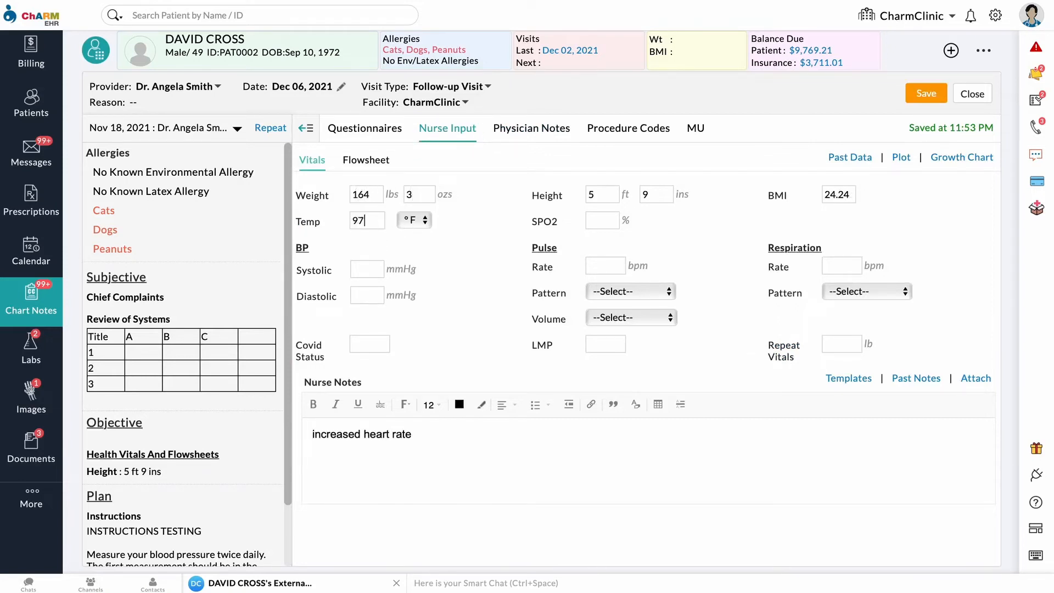
{"action": "type", "text": ".3"}
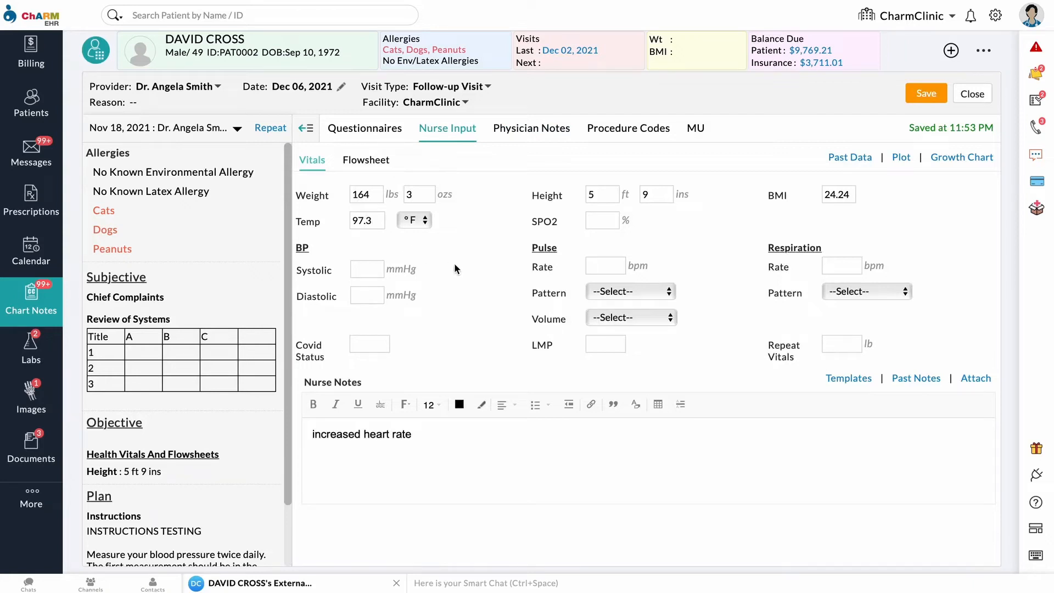
{"action": "left_click", "coordinate": [531, 128]}
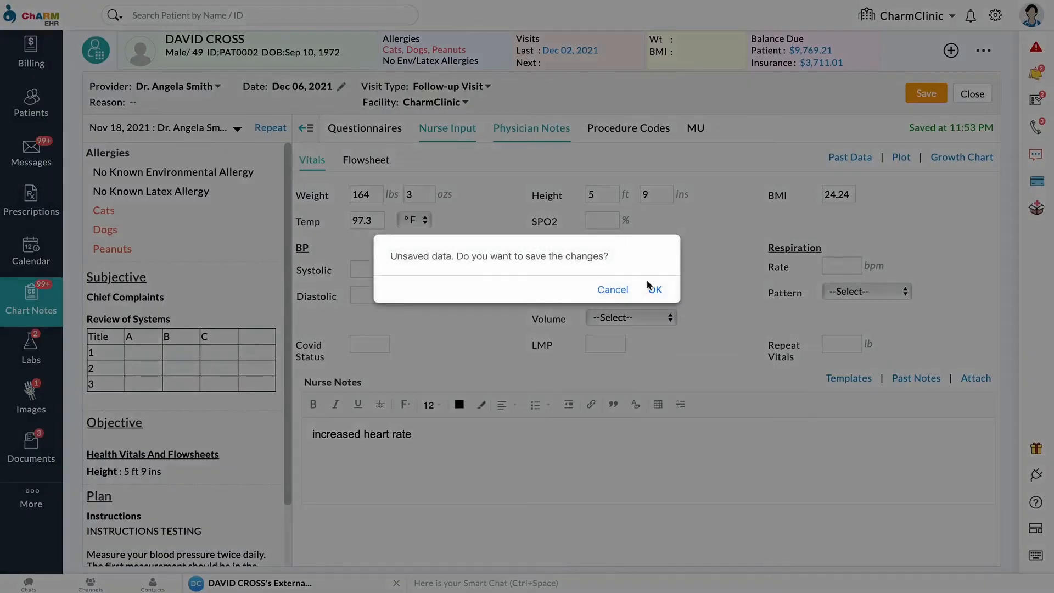
{"action": "left_click", "coordinate": [654, 289]}
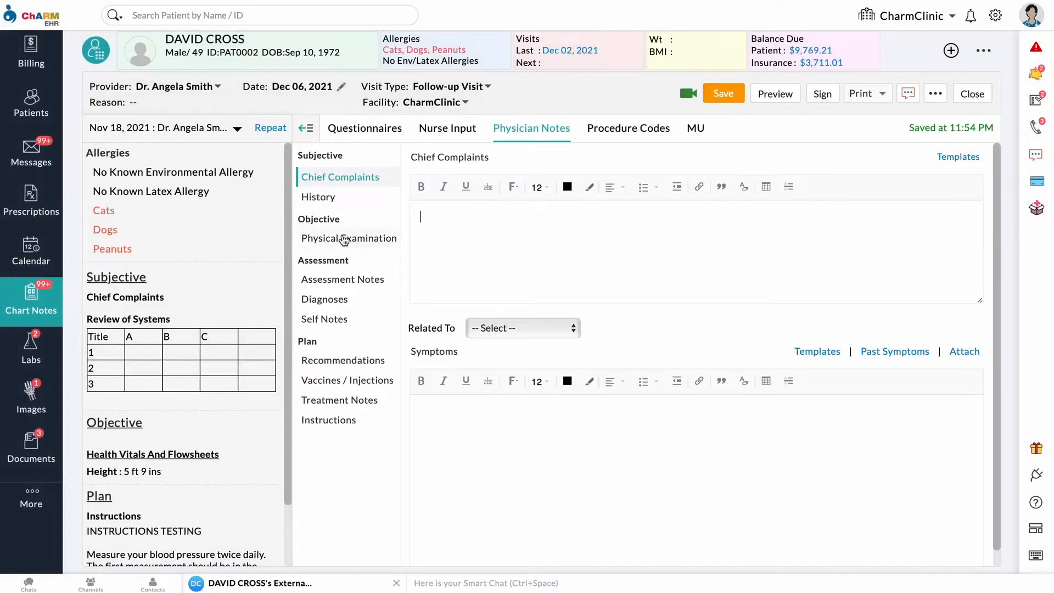
Review the Physical Examination section, then view Recommendations with no prescriptions added.
{"action": "left_click", "coordinate": [348, 237]}
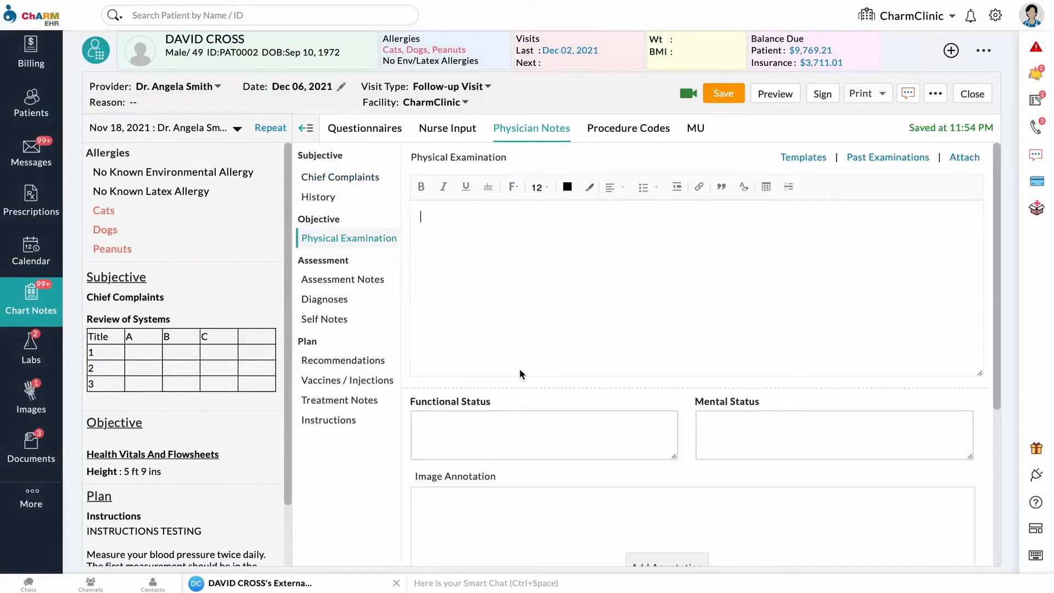
{"action": "scroll", "scroll_direction": "down", "scroll_amount": 3}
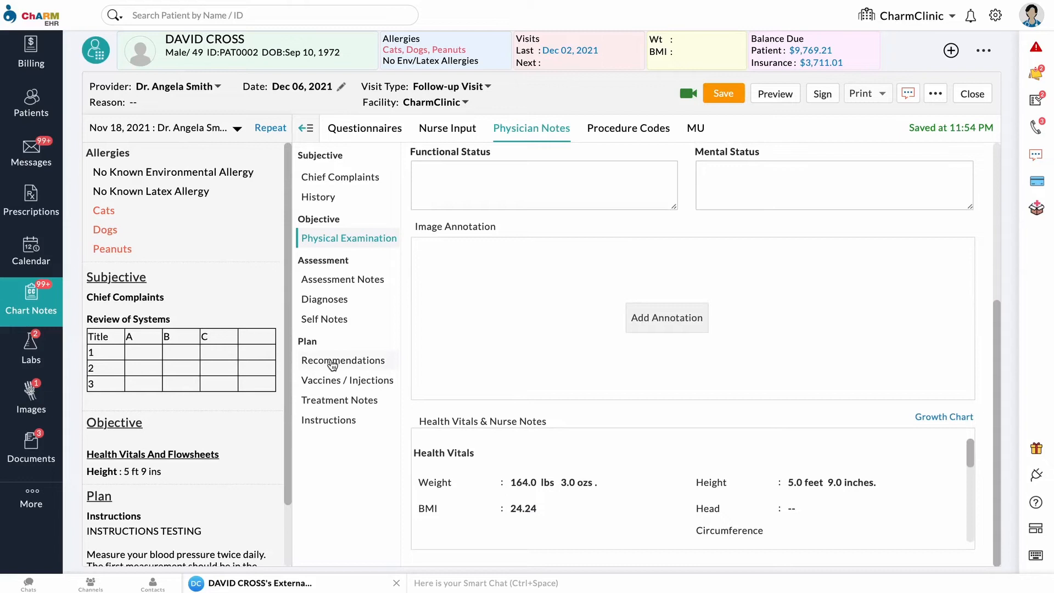
{"action": "left_click", "coordinate": [343, 360]}
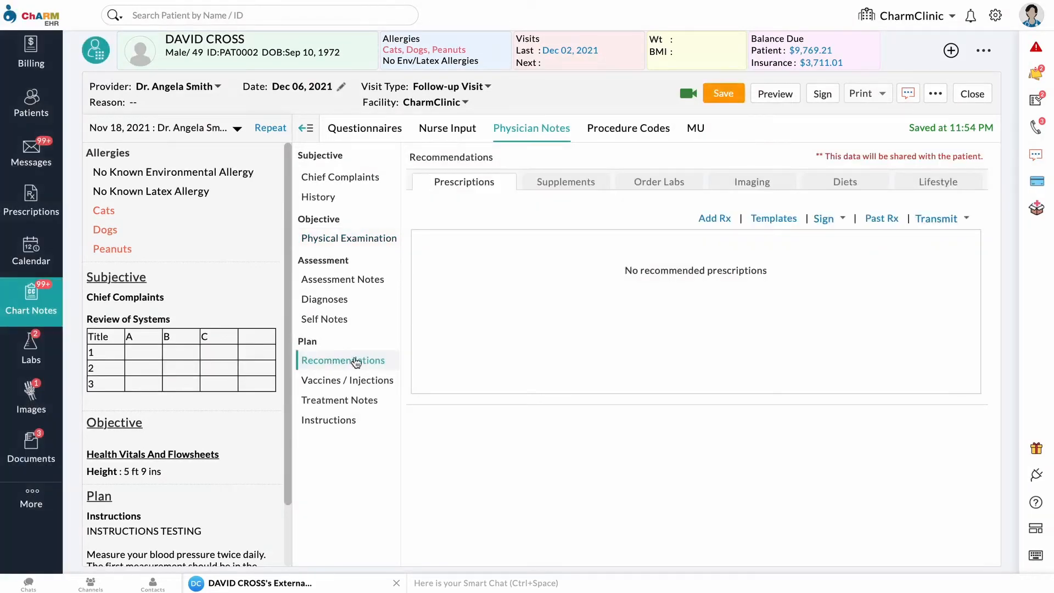
{"action": "mouse_move", "coordinate": [500, 351]}
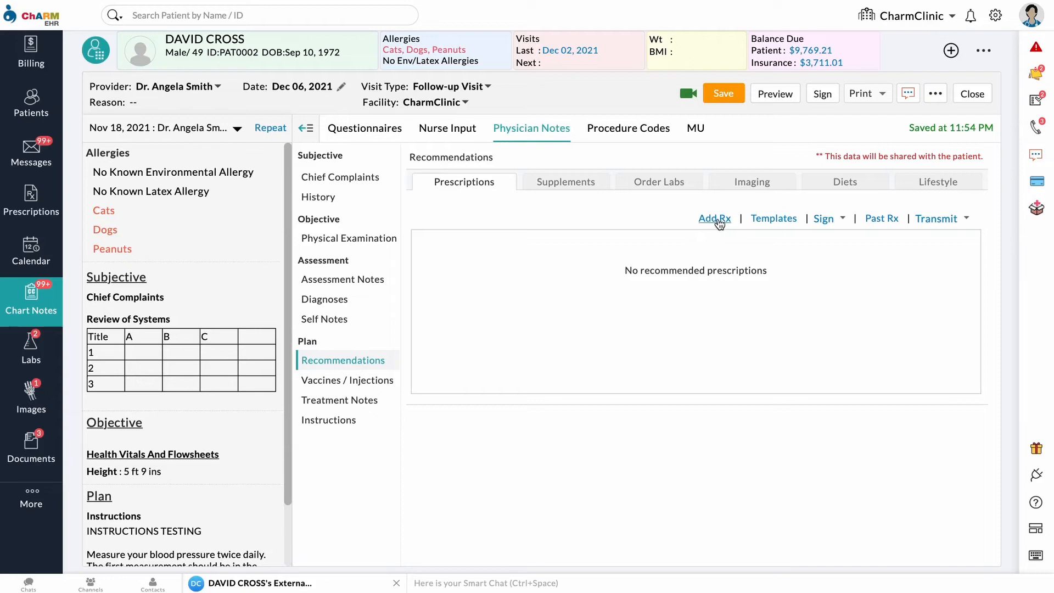
{"action": "left_click", "coordinate": [441, 128]}
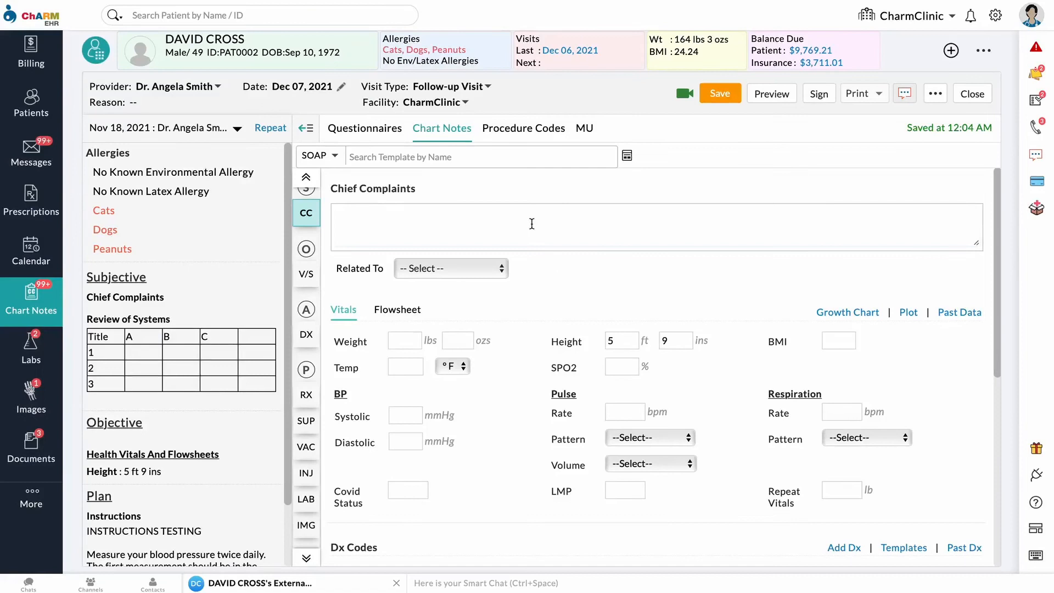
Enter 'abdominal pain' as chief complaint and browse the SOAP note templates.
{"action": "type", "text": "abdominal pain"}
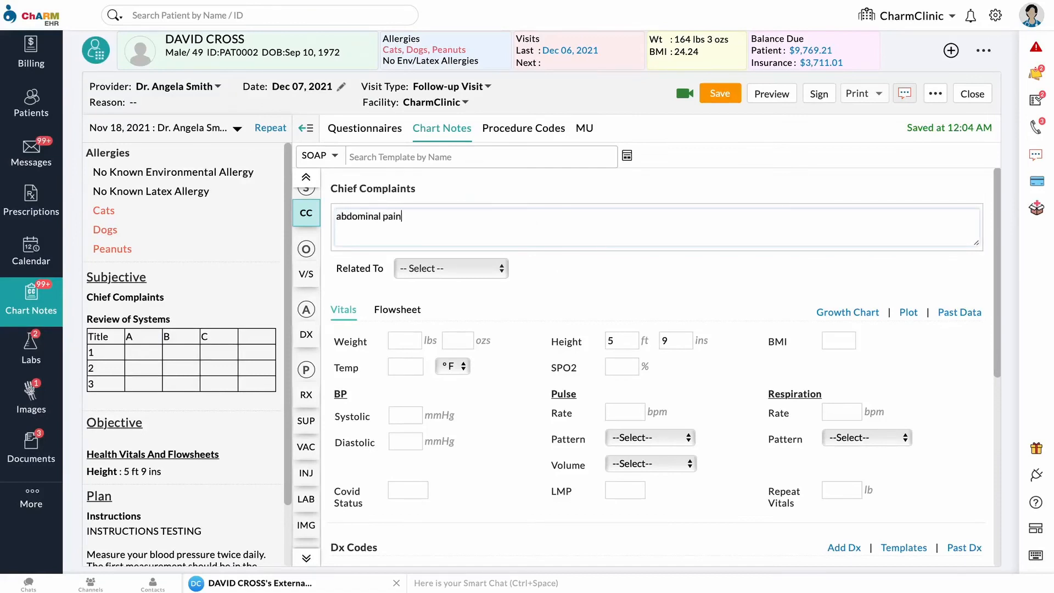
{"action": "left_click", "coordinate": [480, 157]}
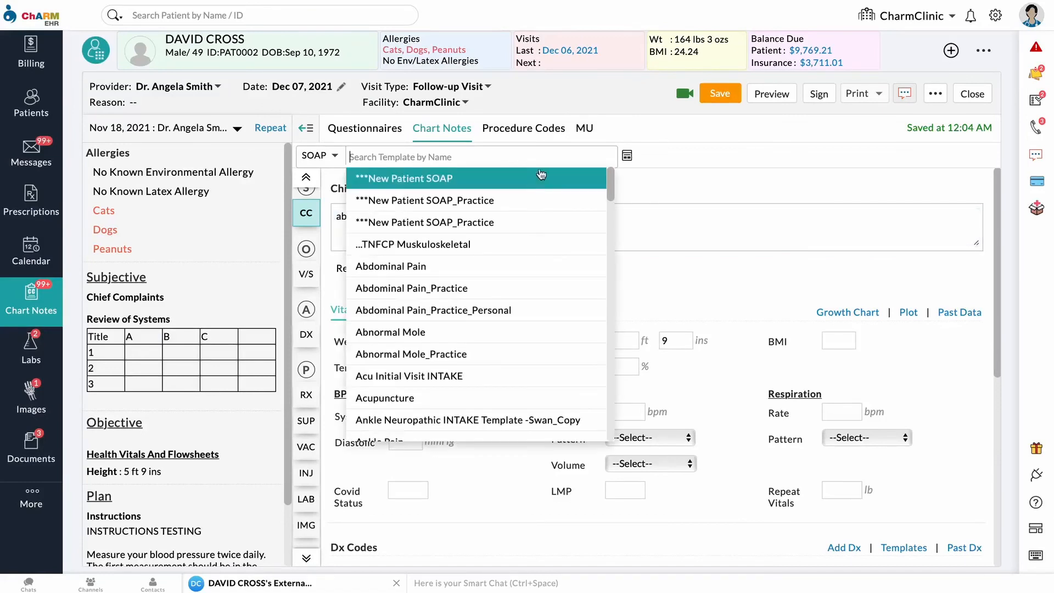
{"action": "scroll", "scroll_direction": "down", "scroll_amount": 3}
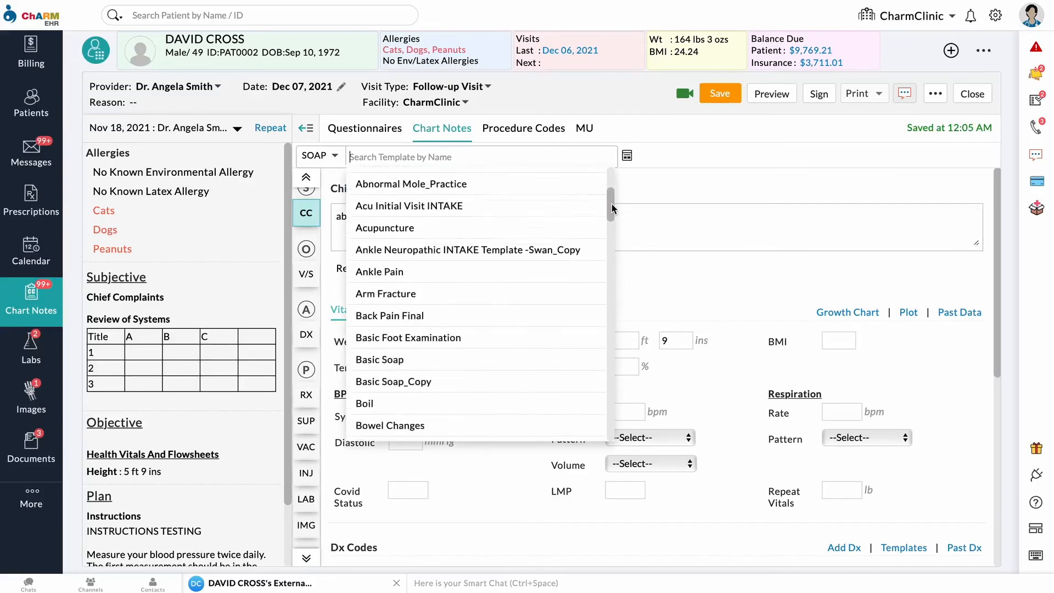
{"action": "scroll", "scroll_direction": "down", "scroll_amount": 3}
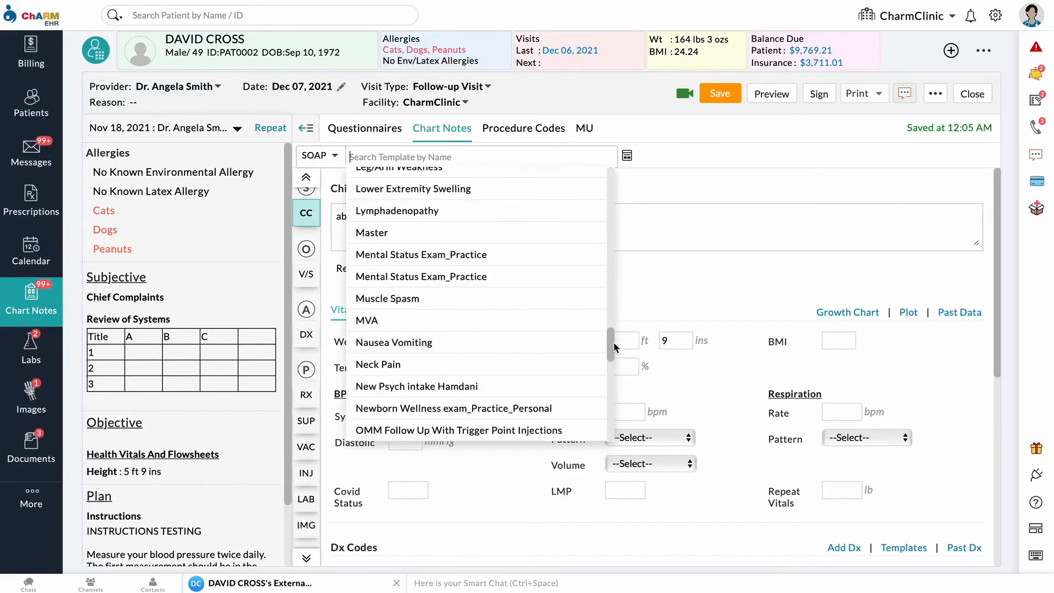
{"action": "scroll", "scroll_direction": "down", "scroll_amount": 3}
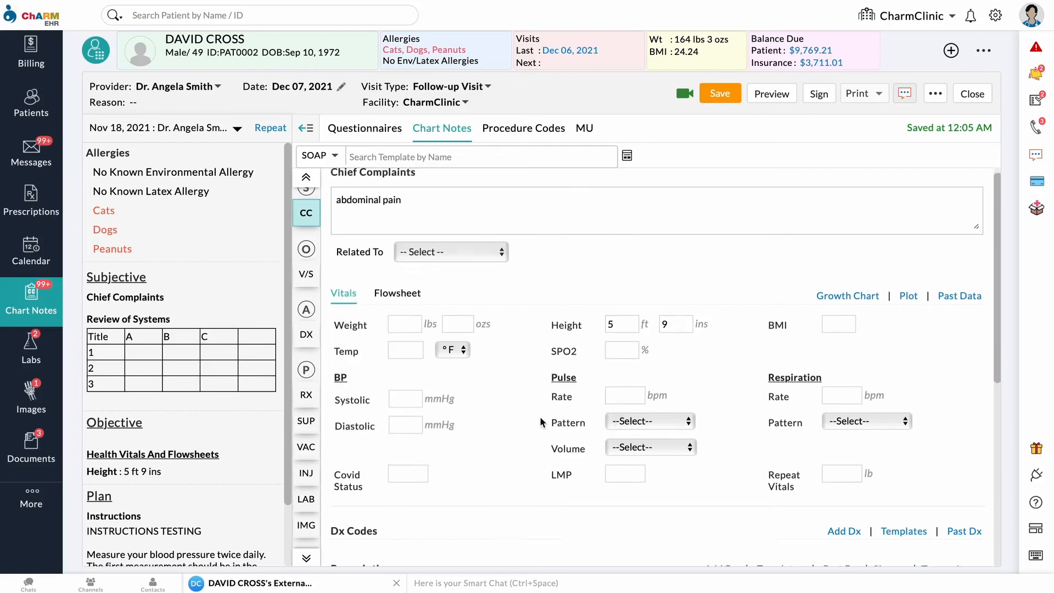
{"action": "scroll", "scroll_direction": "down", "scroll_amount": 3}
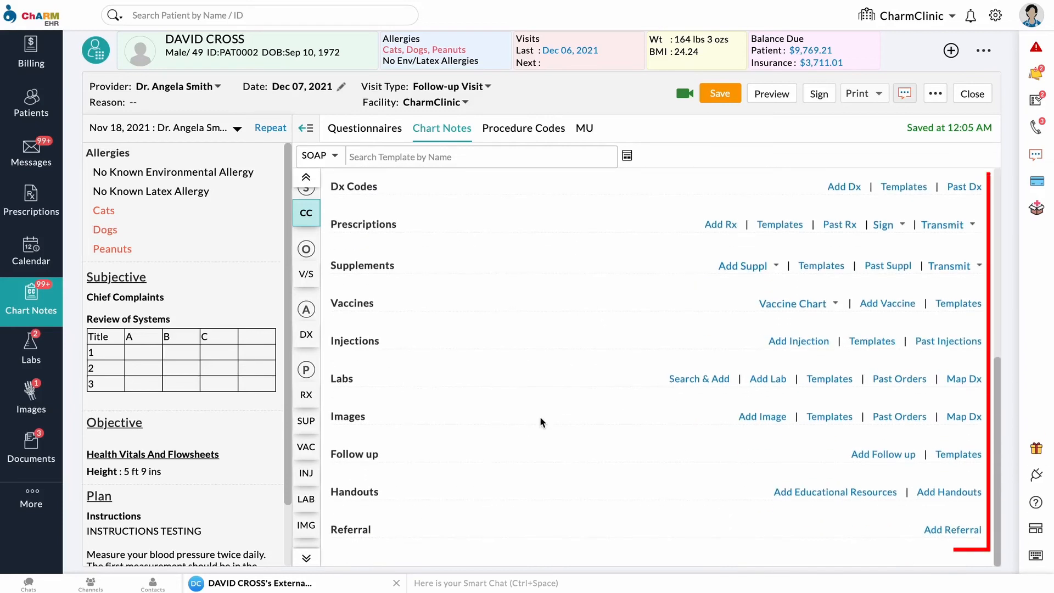